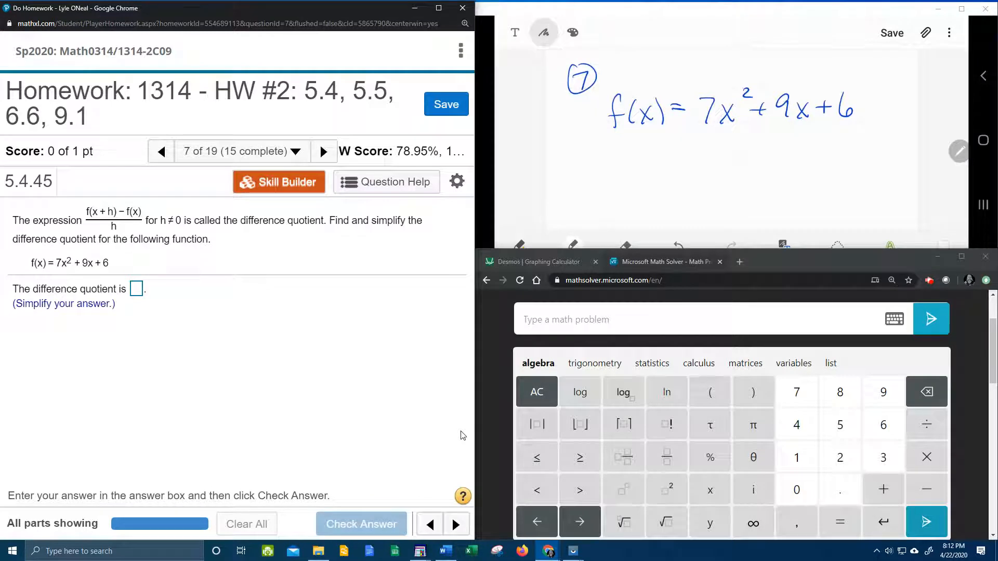
{"action": "mouse_move", "coordinate": [114, 250]}
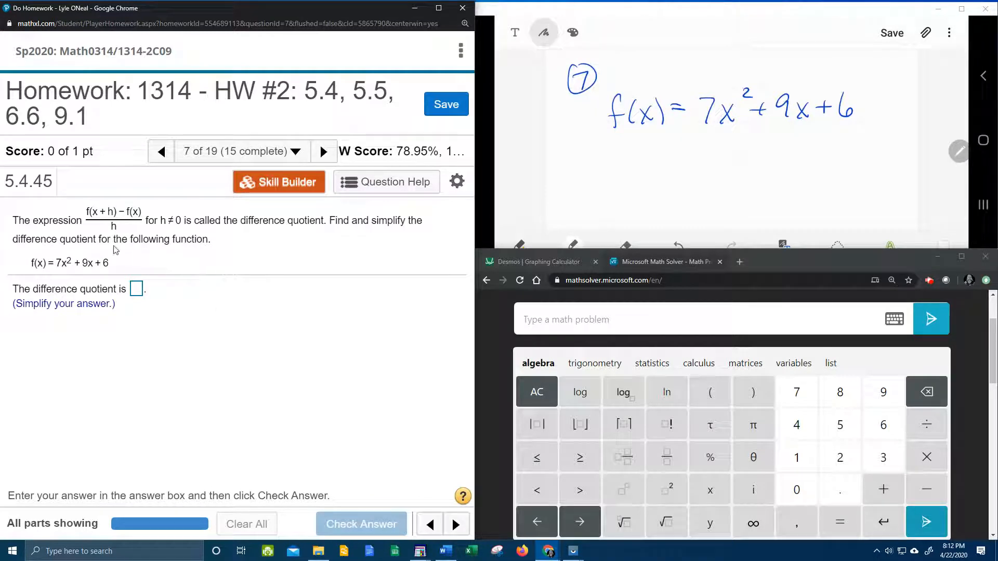
{"action": "mouse_move", "coordinate": [378, 273]}
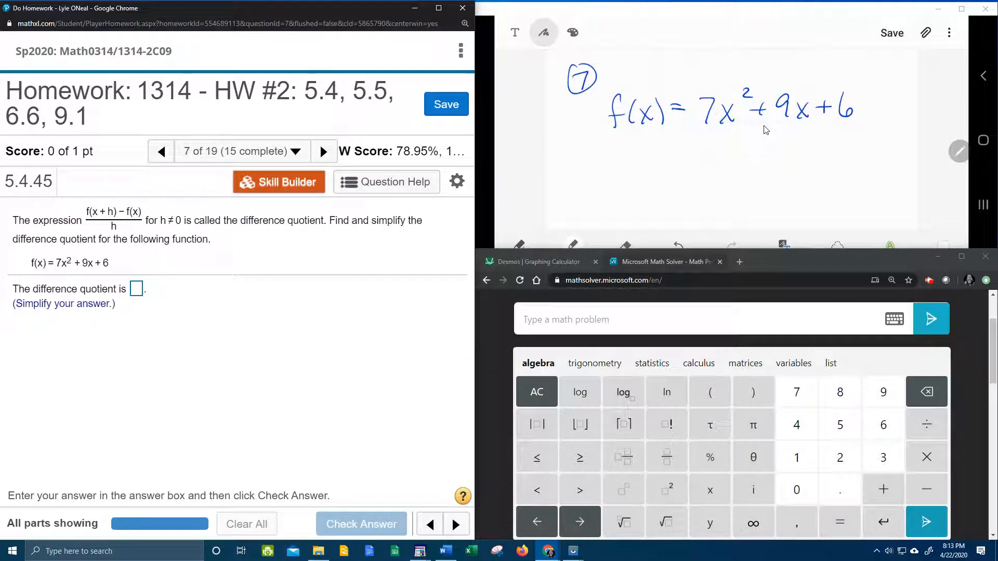
- Handwrite (f(x+h) − f(x))/h beneath the function f(x)=7x²+9x+6
{"action": "left_click_drag", "start_coordinate": [620, 180], "coordinate": [665, 188]}
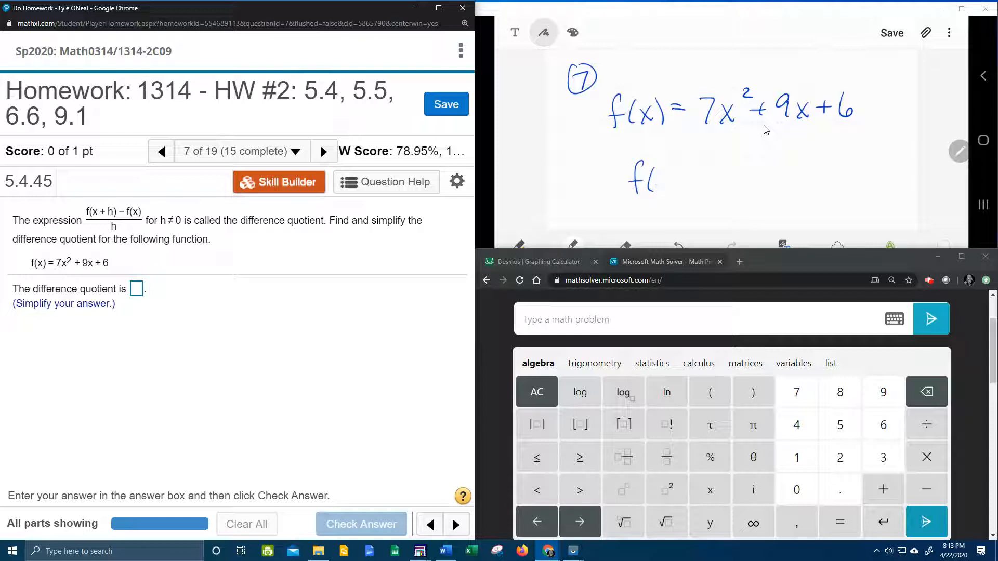
{"action": "left_click_drag", "start_coordinate": [652, 180], "coordinate": [716, 180]}
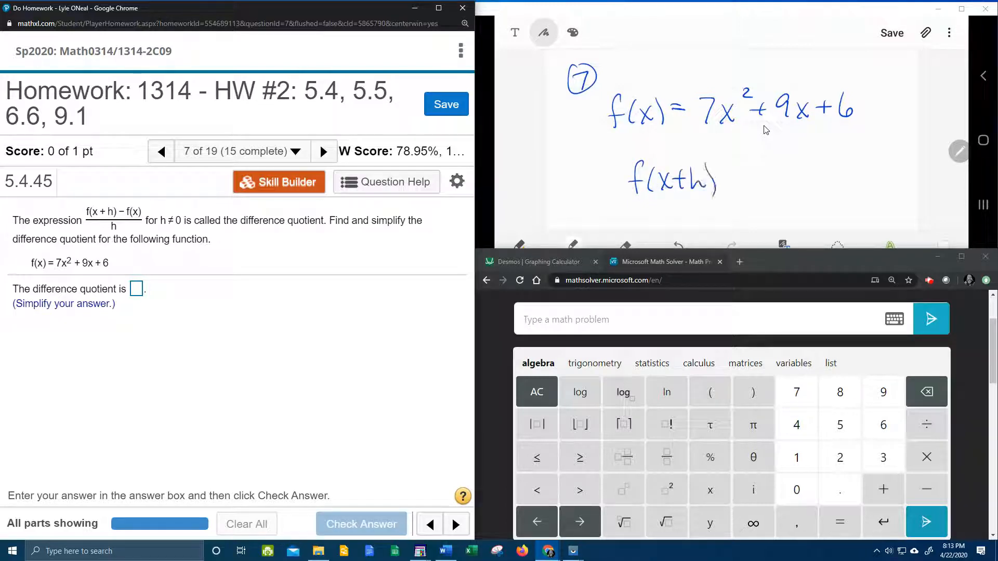
{"action": "left_click_drag", "start_coordinate": [719, 181], "coordinate": [815, 181]}
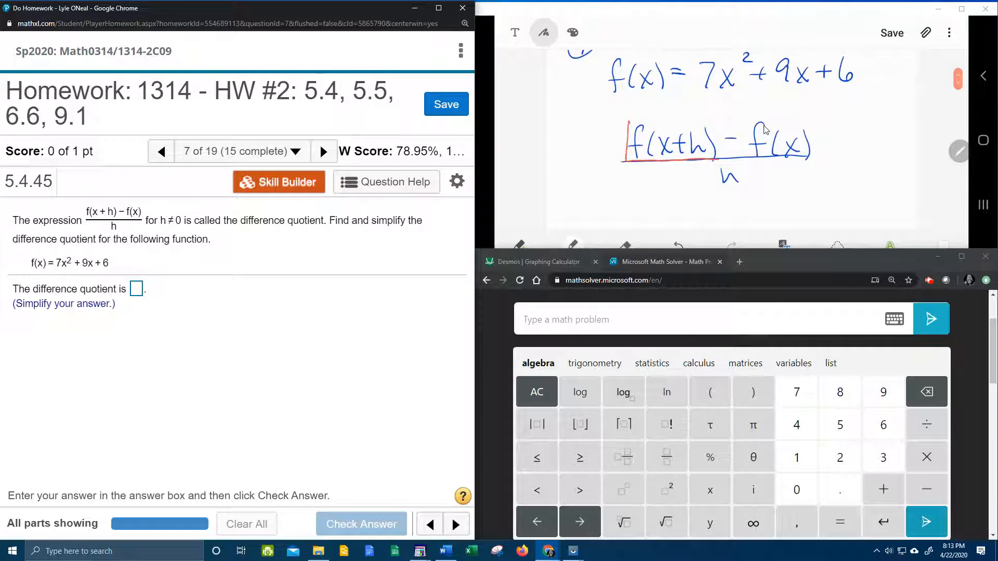
- Box the f(x+h) and f(x) parts in red and draw arrows back to the function
{"action": "left_click_drag", "start_coordinate": [626, 127], "coordinate": [719, 162]}
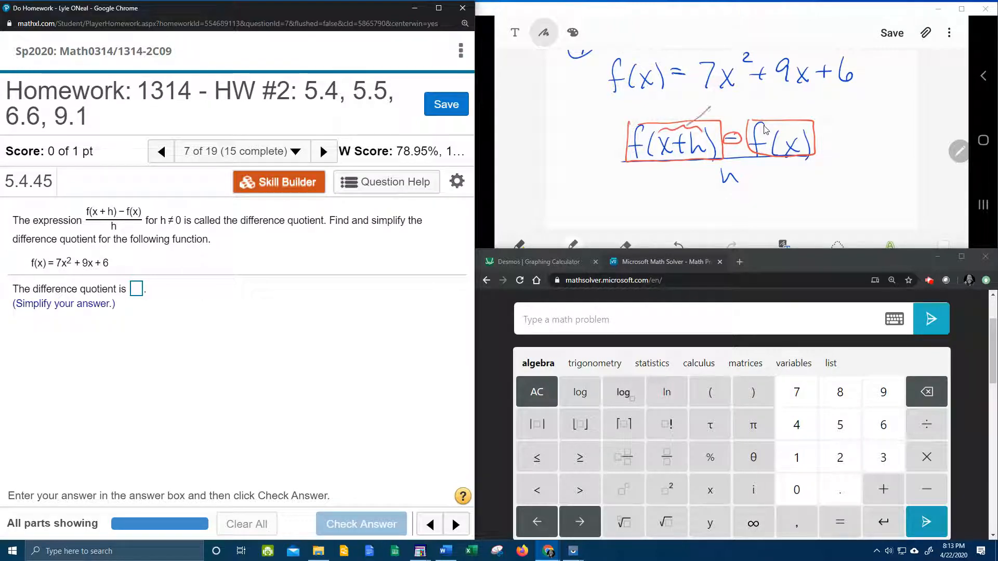
{"action": "left_click_drag", "start_coordinate": [684, 127], "coordinate": [789, 95]}
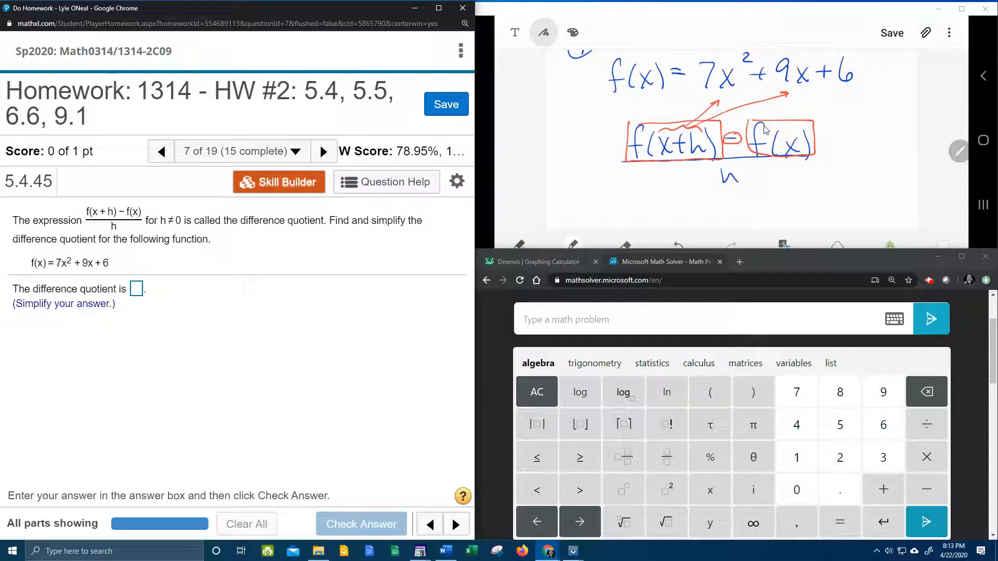
- Switch to the blue pen for writing the substituted quotient over h
{"action": "left_click", "coordinate": [542, 32]}
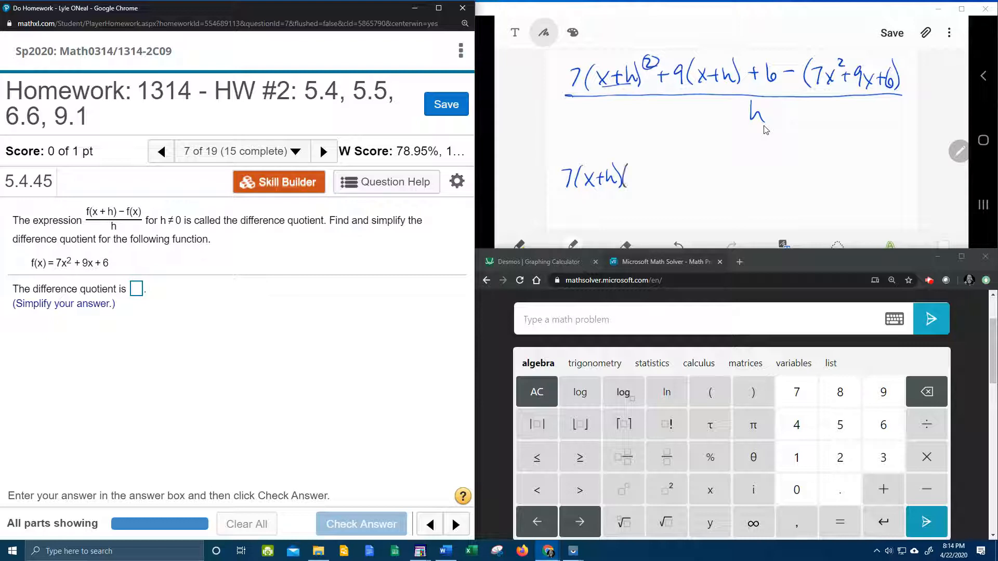
- Write the distributed line 7(x+h)(x+h)+9x+9h+6−7x²−9x−6 and place it over h
{"action": "left_click_drag", "start_coordinate": [630, 177], "coordinate": [665, 177]}
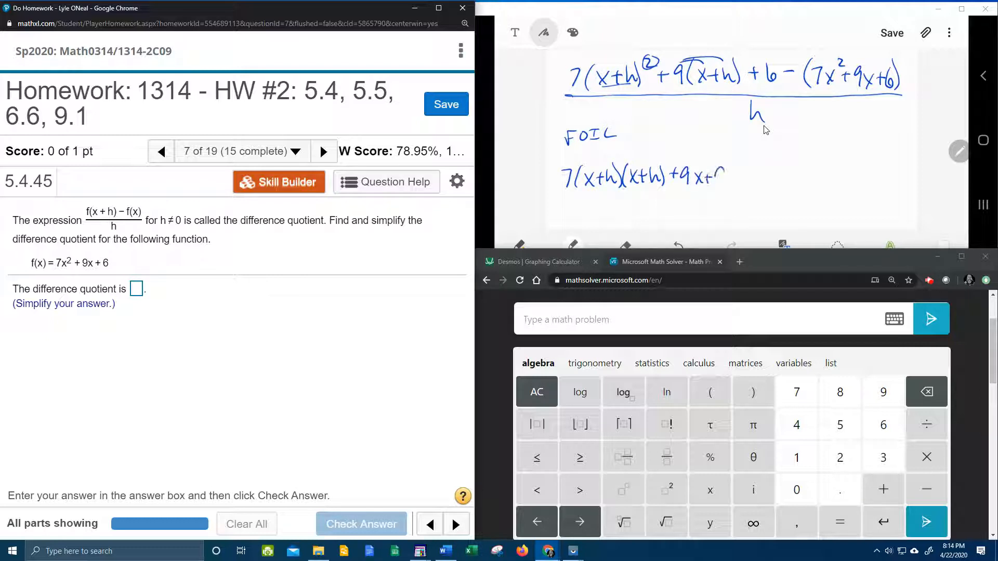
{"action": "left_click_drag", "start_coordinate": [720, 177], "coordinate": [754, 177]}
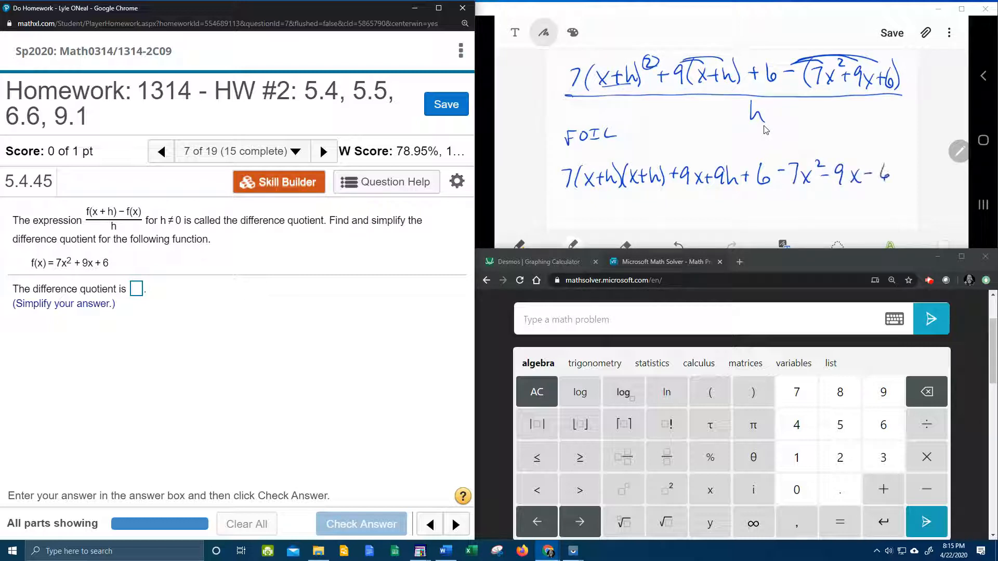
{"action": "left_click_drag", "start_coordinate": [563, 189], "coordinate": [890, 189]}
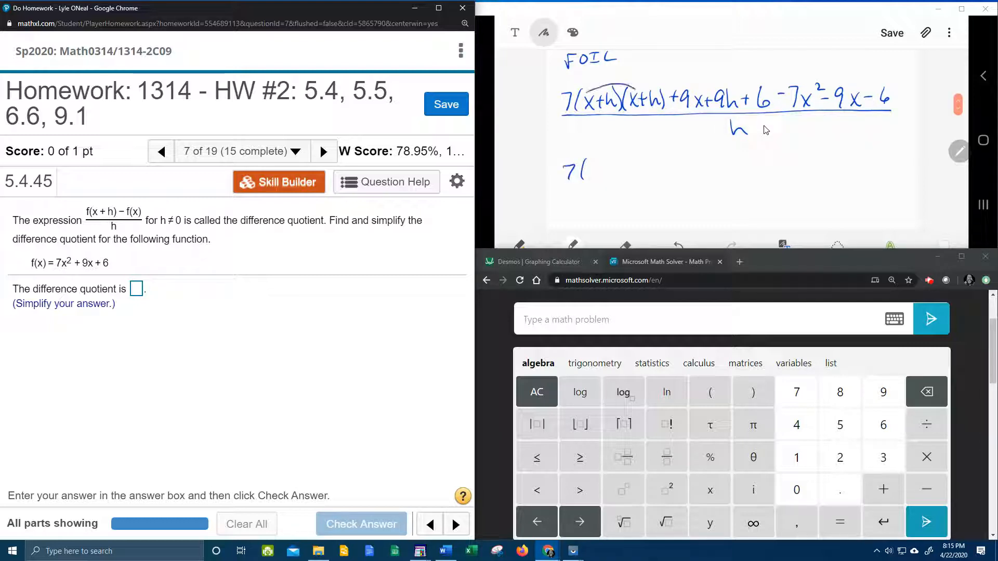
- Multiply out (x+h)(x+h) as x²+xh+xh+h² and cross out the cancelling terms
{"action": "left_click_drag", "start_coordinate": [590, 172], "coordinate": [615, 159]}
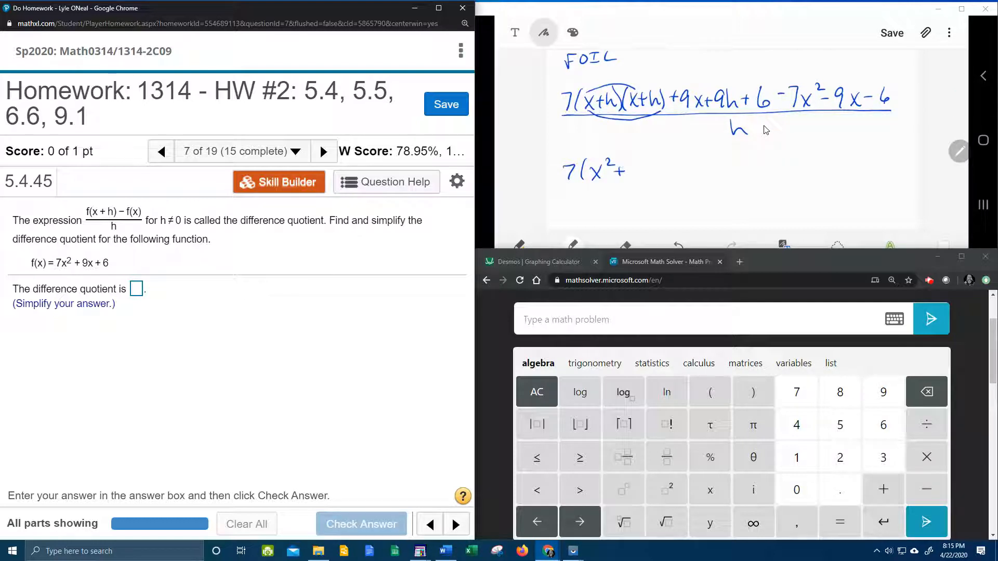
{"action": "left_click_drag", "start_coordinate": [630, 168], "coordinate": [658, 168]}
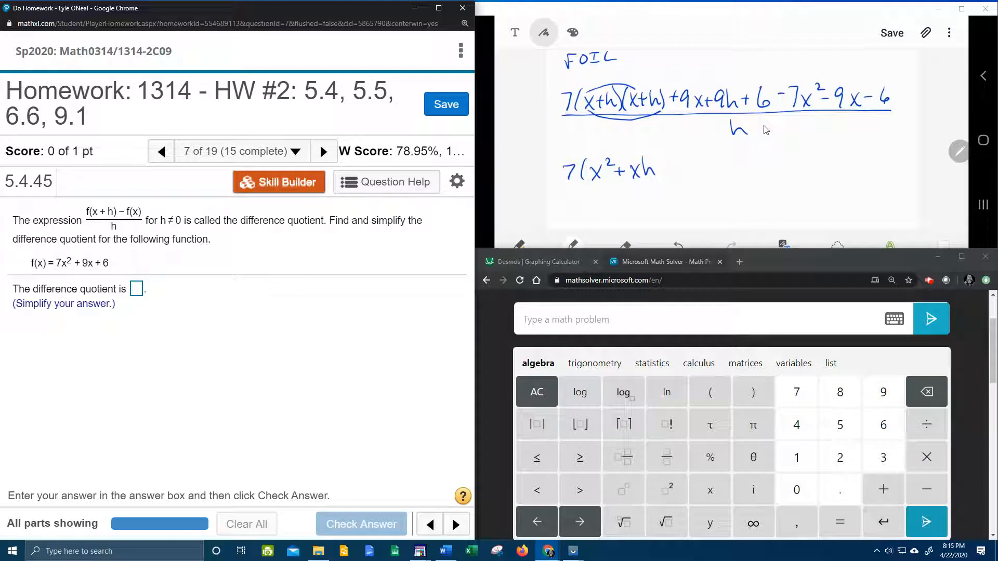
{"action": "left_click_drag", "start_coordinate": [662, 169], "coordinate": [671, 168]}
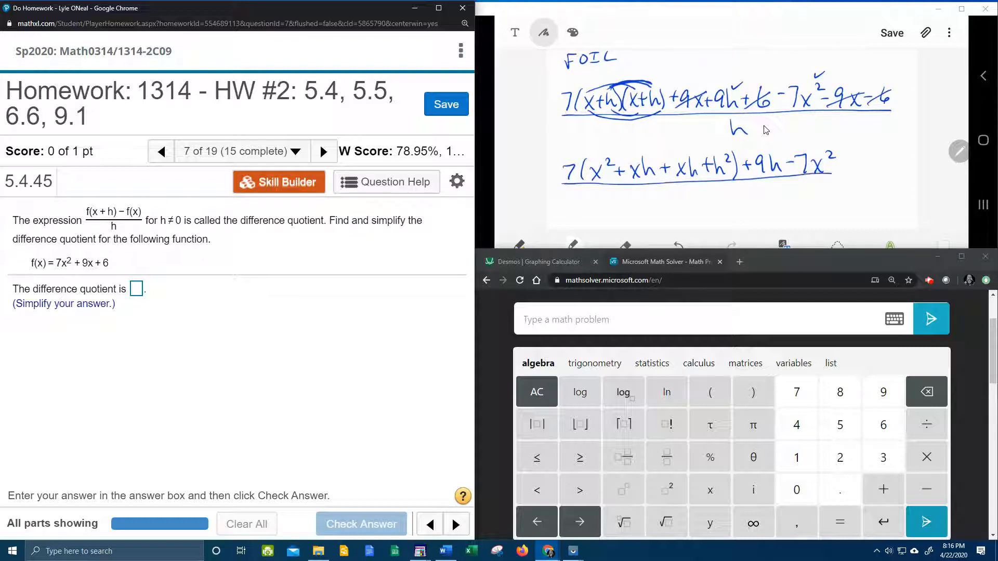
{"action": "scroll", "scroll_direction": "down", "scroll_amount": 3}
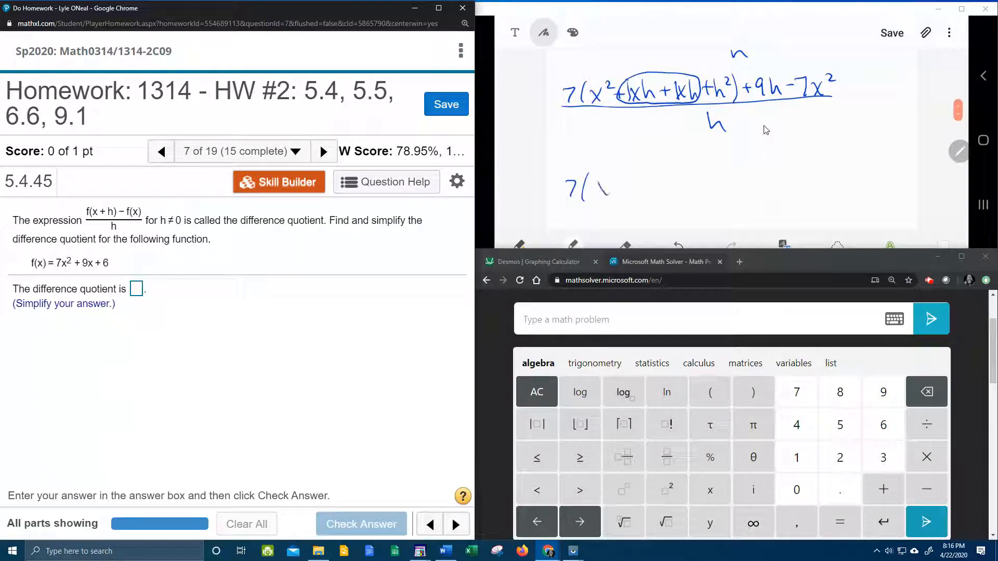
- Rewrite the numerator as 7(x²+2xh+h²) with the xh terms combined
{"action": "left_click_drag", "start_coordinate": [595, 188], "coordinate": [629, 188]}
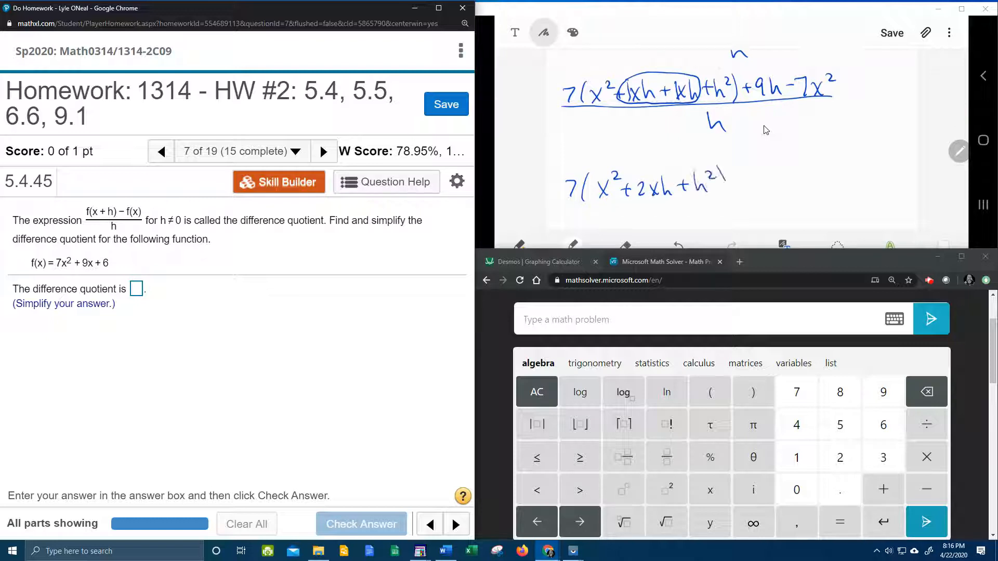
{"action": "left_click_drag", "start_coordinate": [719, 181], "coordinate": [777, 181]}
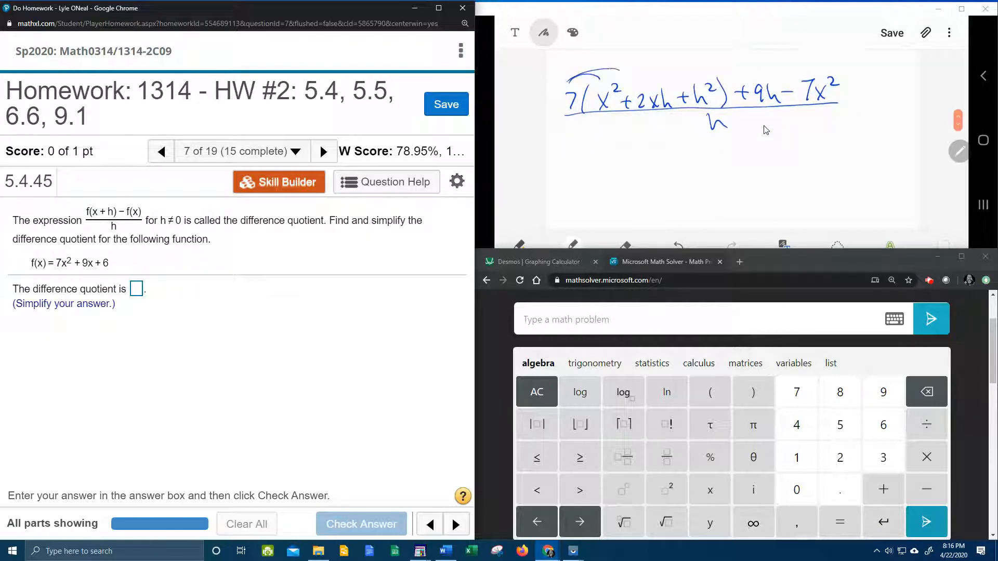
- Write the expanded numerator 7x²+14xh+7h²+9h−7x² over h
{"action": "left_click_drag", "start_coordinate": [570, 76], "coordinate": [690, 67]}
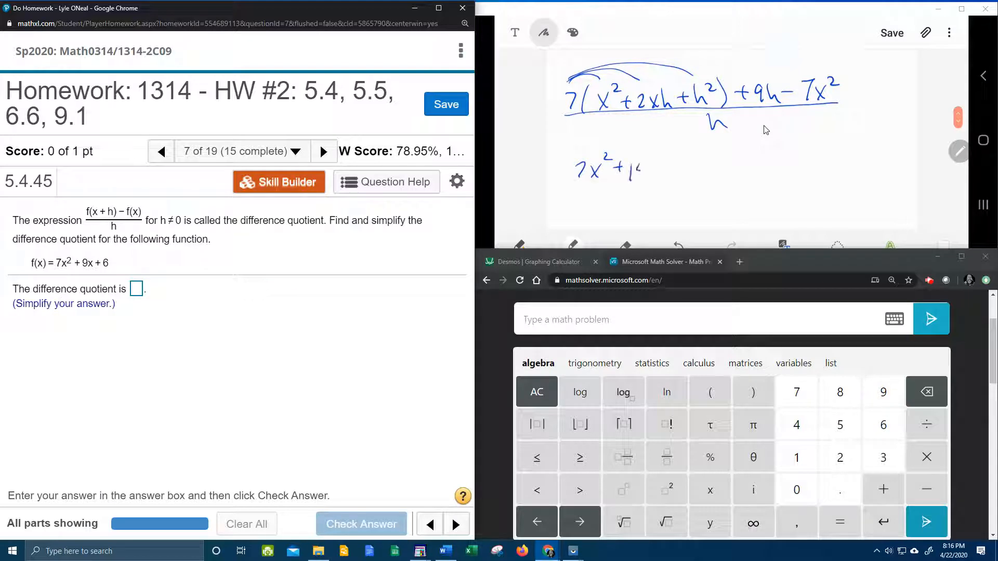
{"action": "left_click_drag", "start_coordinate": [630, 169], "coordinate": [687, 168]}
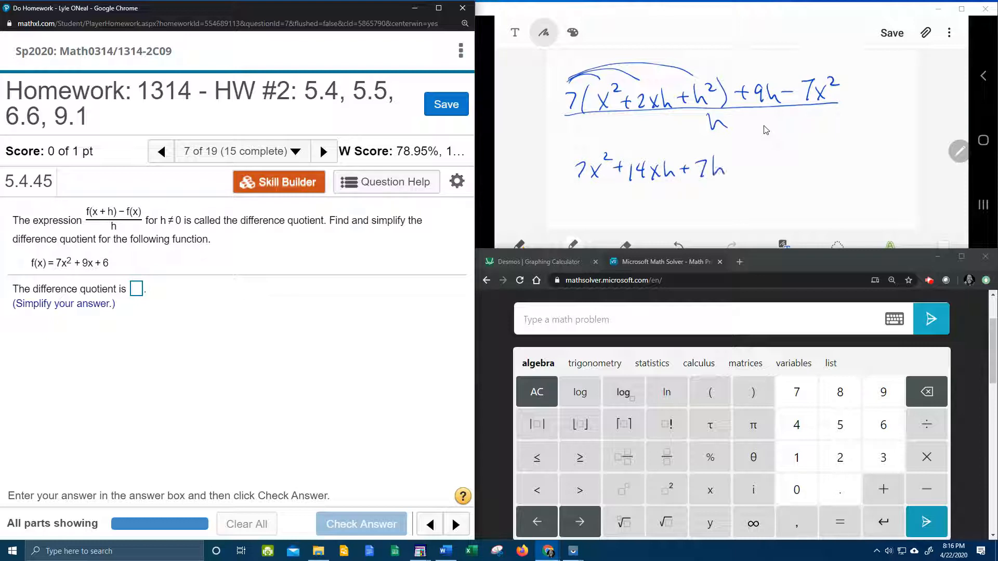
{"action": "left_click_drag", "start_coordinate": [728, 162], "coordinate": [744, 168]}
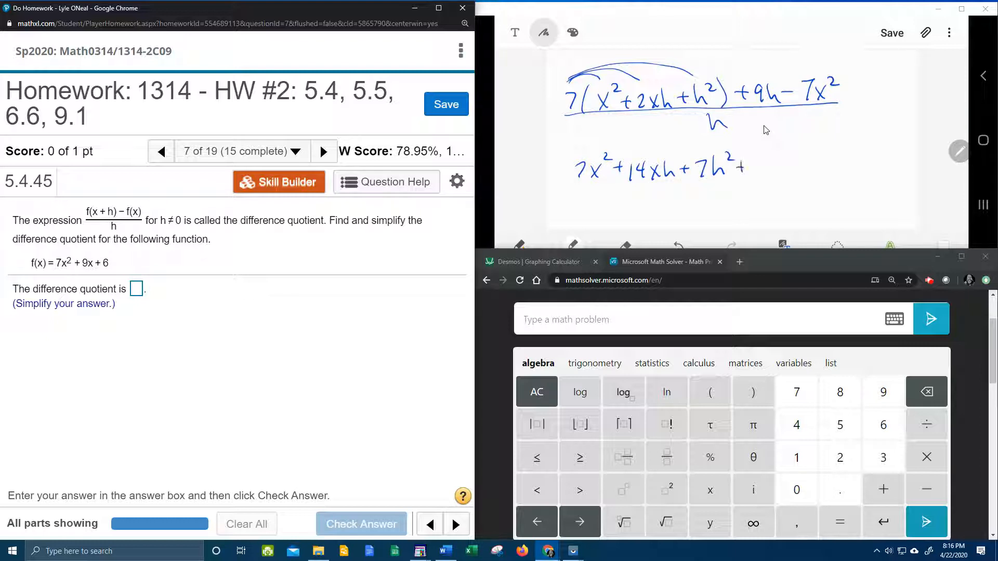
{"action": "left_click_drag", "start_coordinate": [751, 165], "coordinate": [821, 168]}
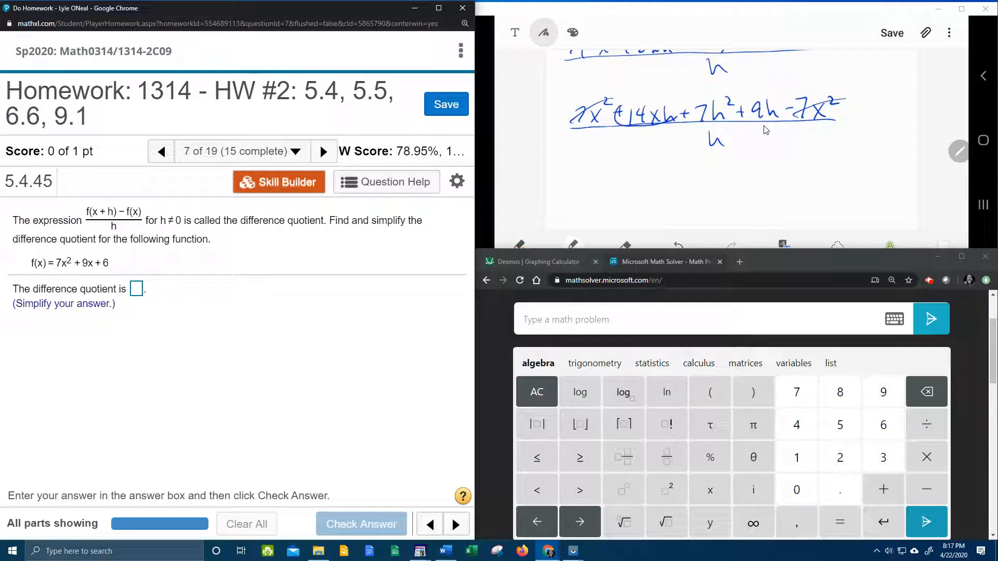
- Circle the remaining h-terms 14xh, 7h² and 9h to prepare factoring
{"action": "left_click_drag", "start_coordinate": [642, 112], "coordinate": [719, 111]}
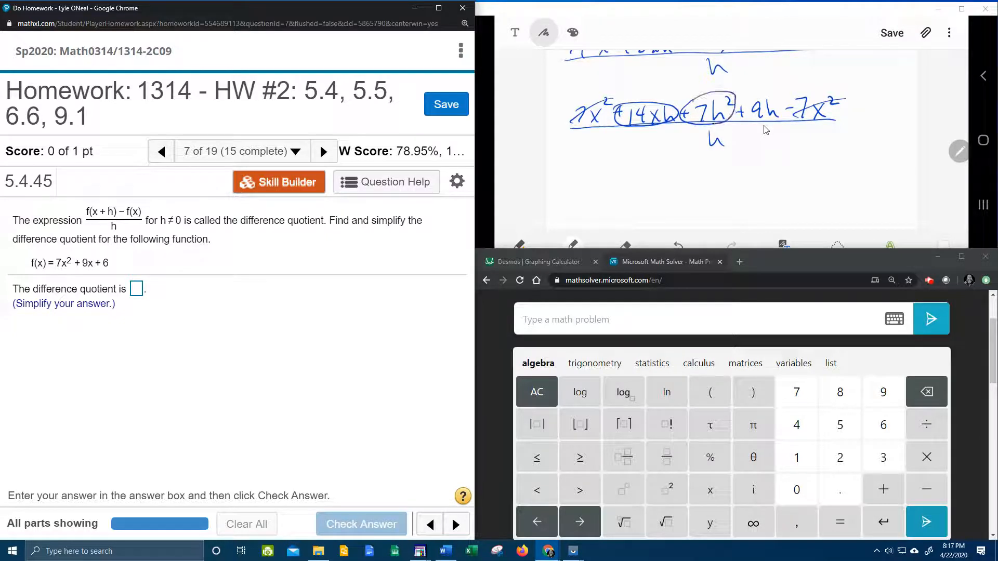
{"action": "left_click_drag", "start_coordinate": [738, 123], "coordinate": [783, 95]}
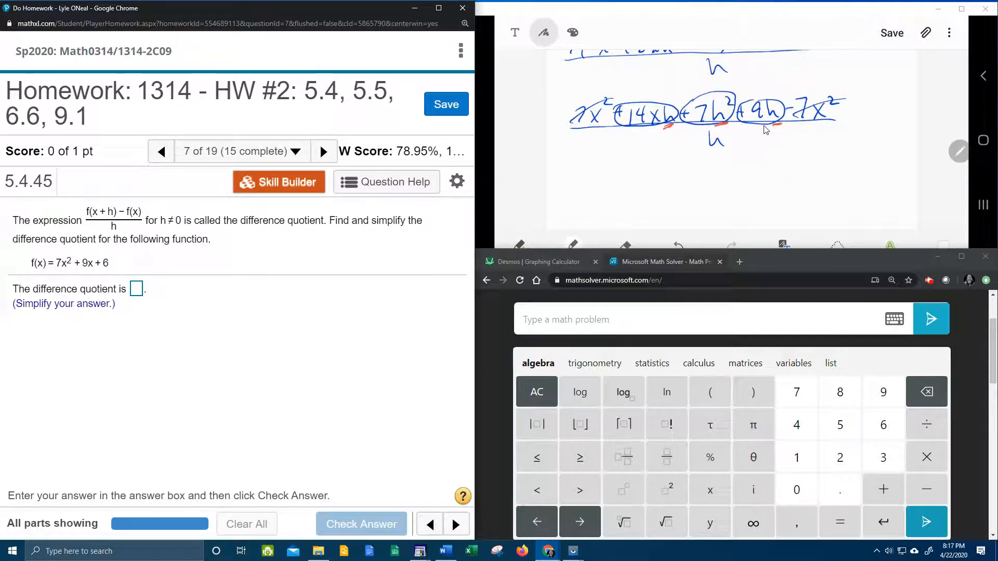
{"action": "scroll", "scroll_direction": "down", "scroll_amount": 3}
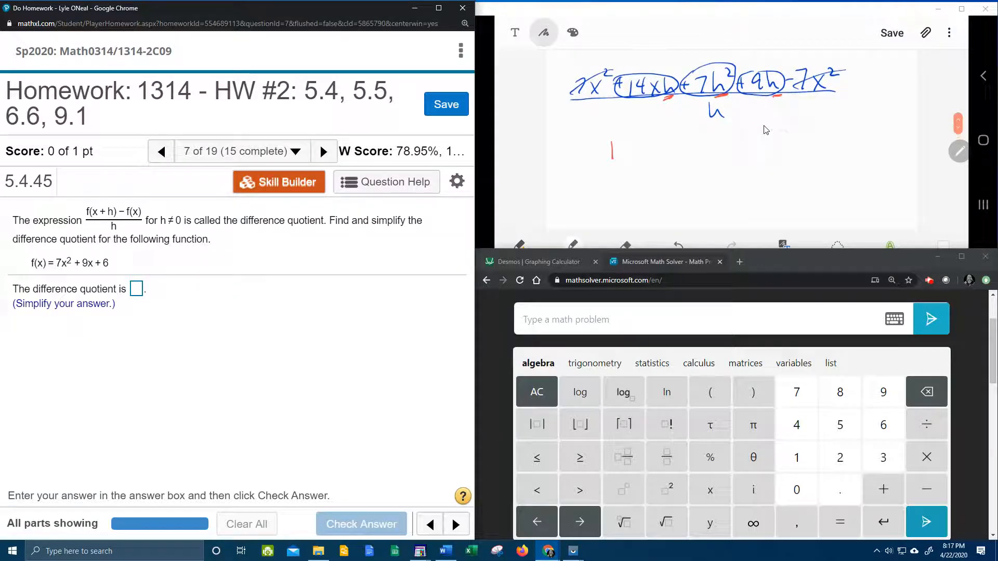
{"action": "left_click", "coordinate": [543, 33]}
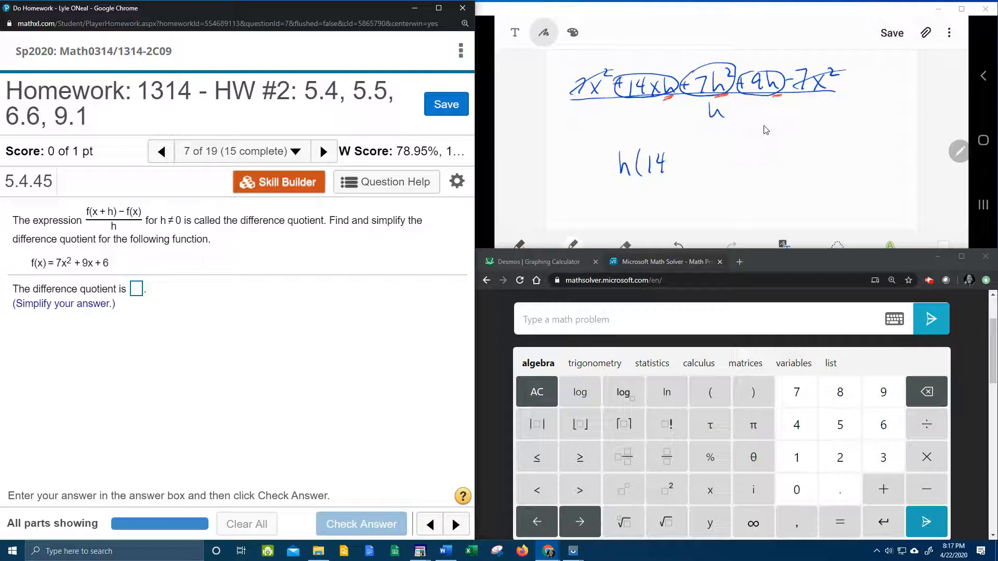
- Write the factored form h(14x+7h+9) over h
{"action": "left_click_drag", "start_coordinate": [656, 162], "coordinate": [696, 162]}
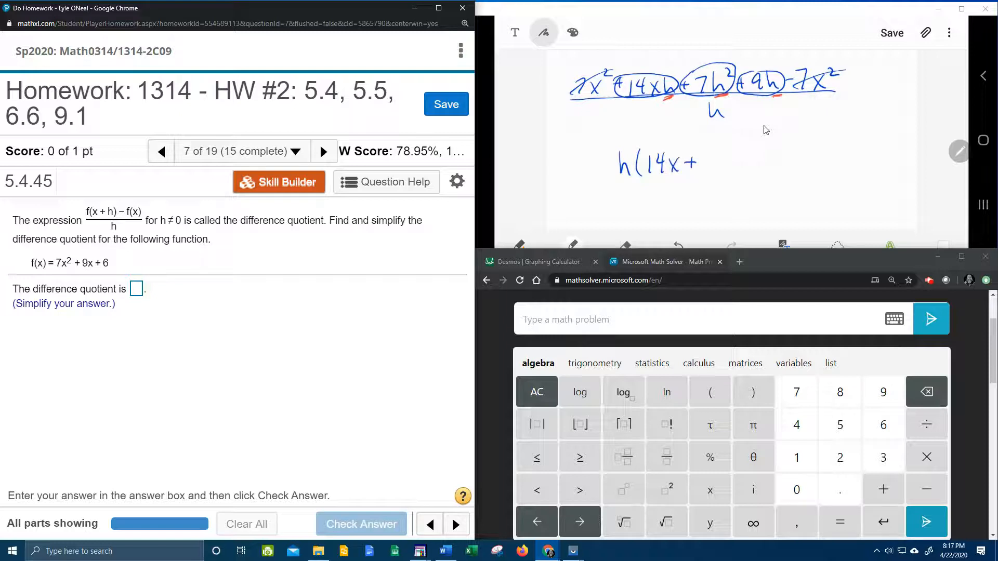
{"action": "left_click_drag", "start_coordinate": [699, 162], "coordinate": [728, 162]}
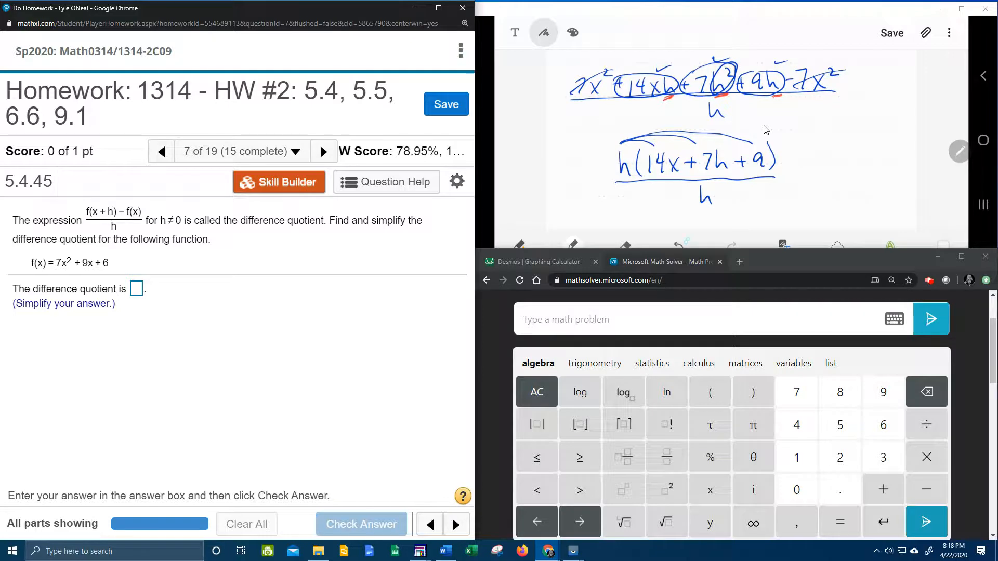
- Cancel the h factors and box the final answer 14x+7h+9
{"action": "left_click_drag", "start_coordinate": [715, 195], "coordinate": [699, 201]}
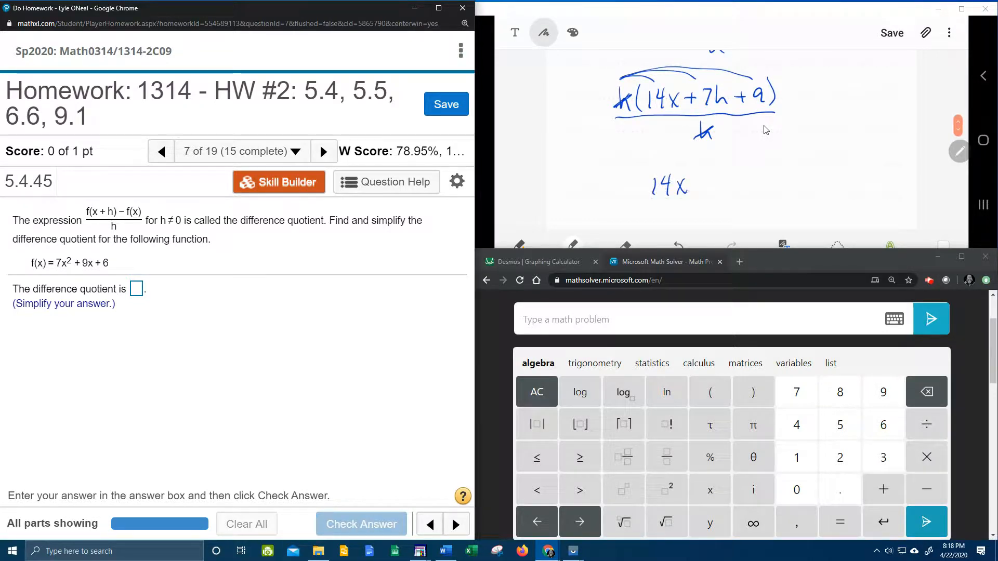
{"action": "left_click_drag", "start_coordinate": [690, 185], "coordinate": [706, 185]}
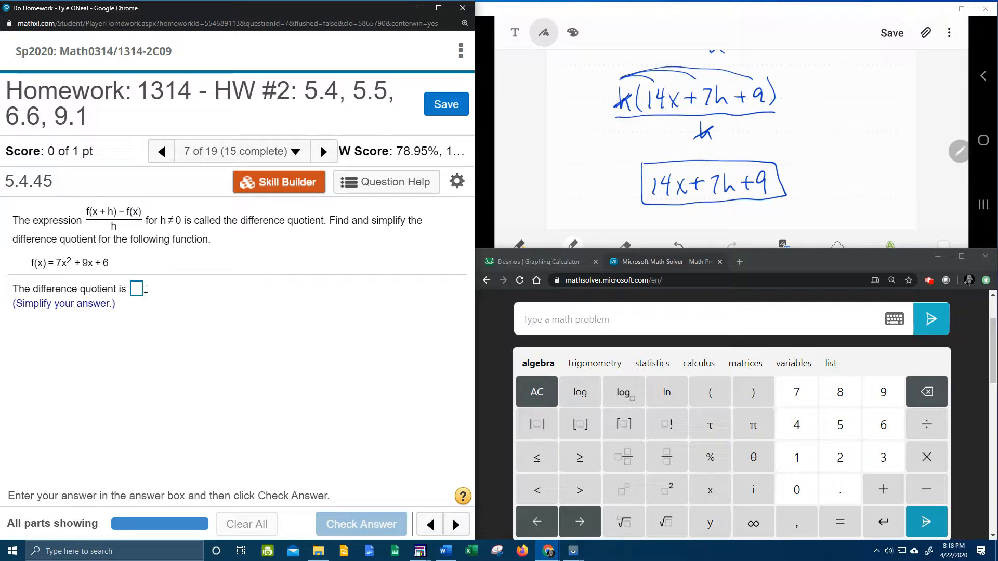
- Enter 14x+7h+9 in the MyMathLab answer box and check the answer
{"action": "left_click", "coordinate": [136, 288]}
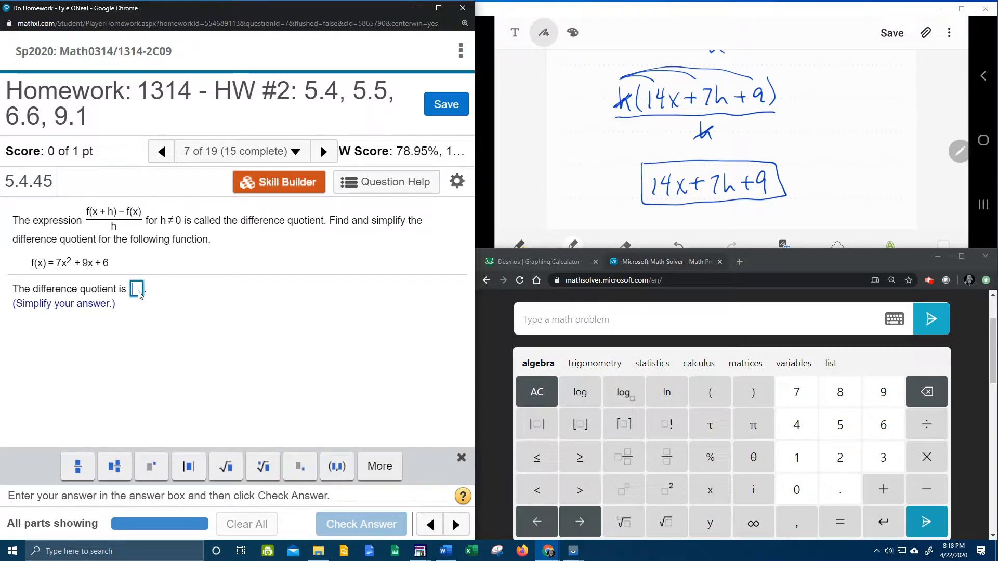
{"action": "type", "text": "14x"}
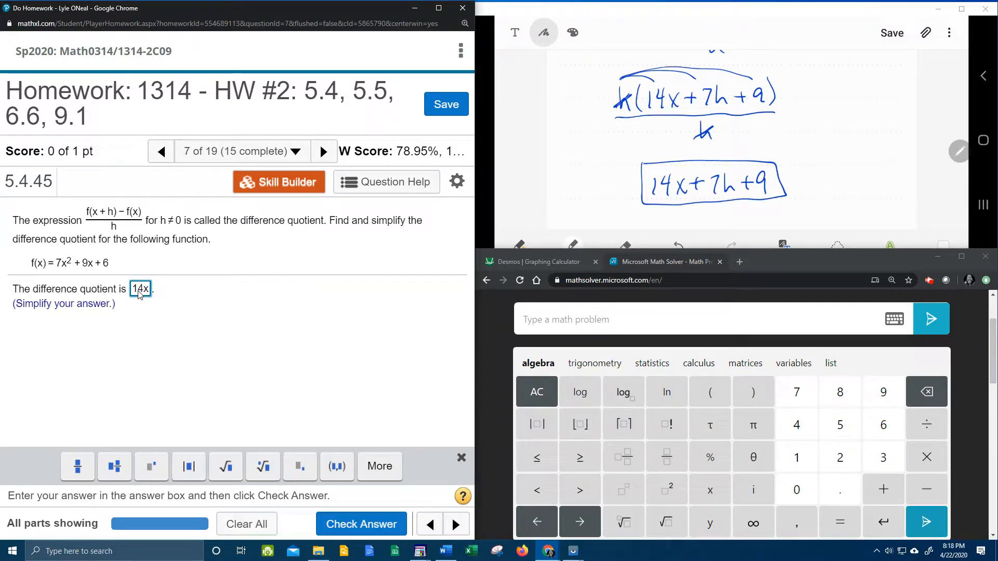
{"action": "type", "text": "+ 7h + 9"}
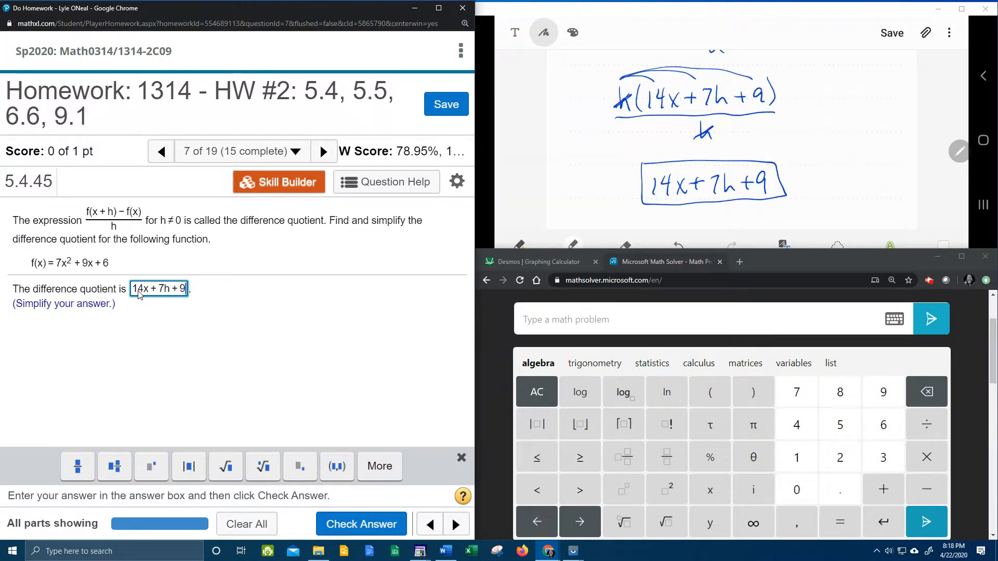
{"action": "left_click", "coordinate": [361, 523]}
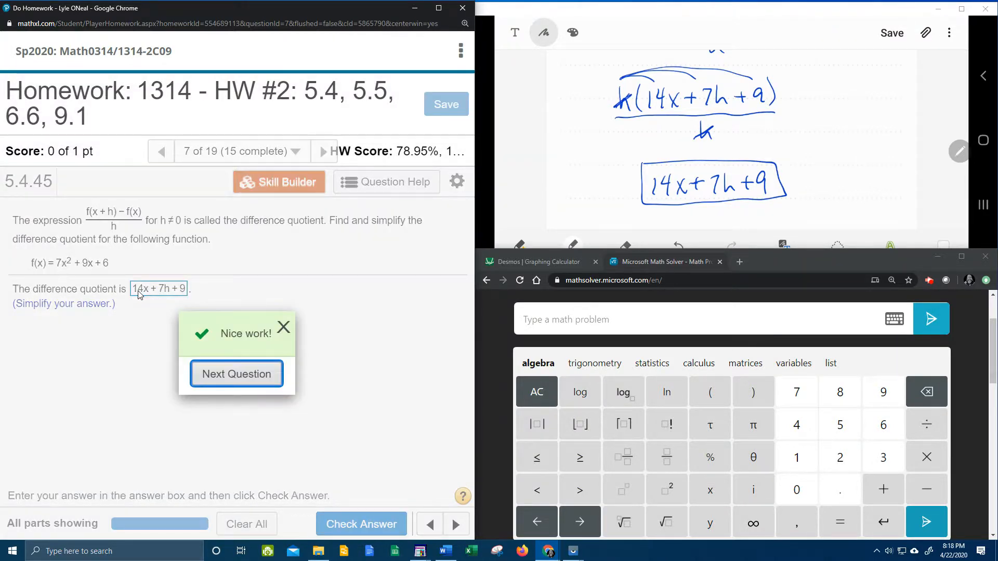